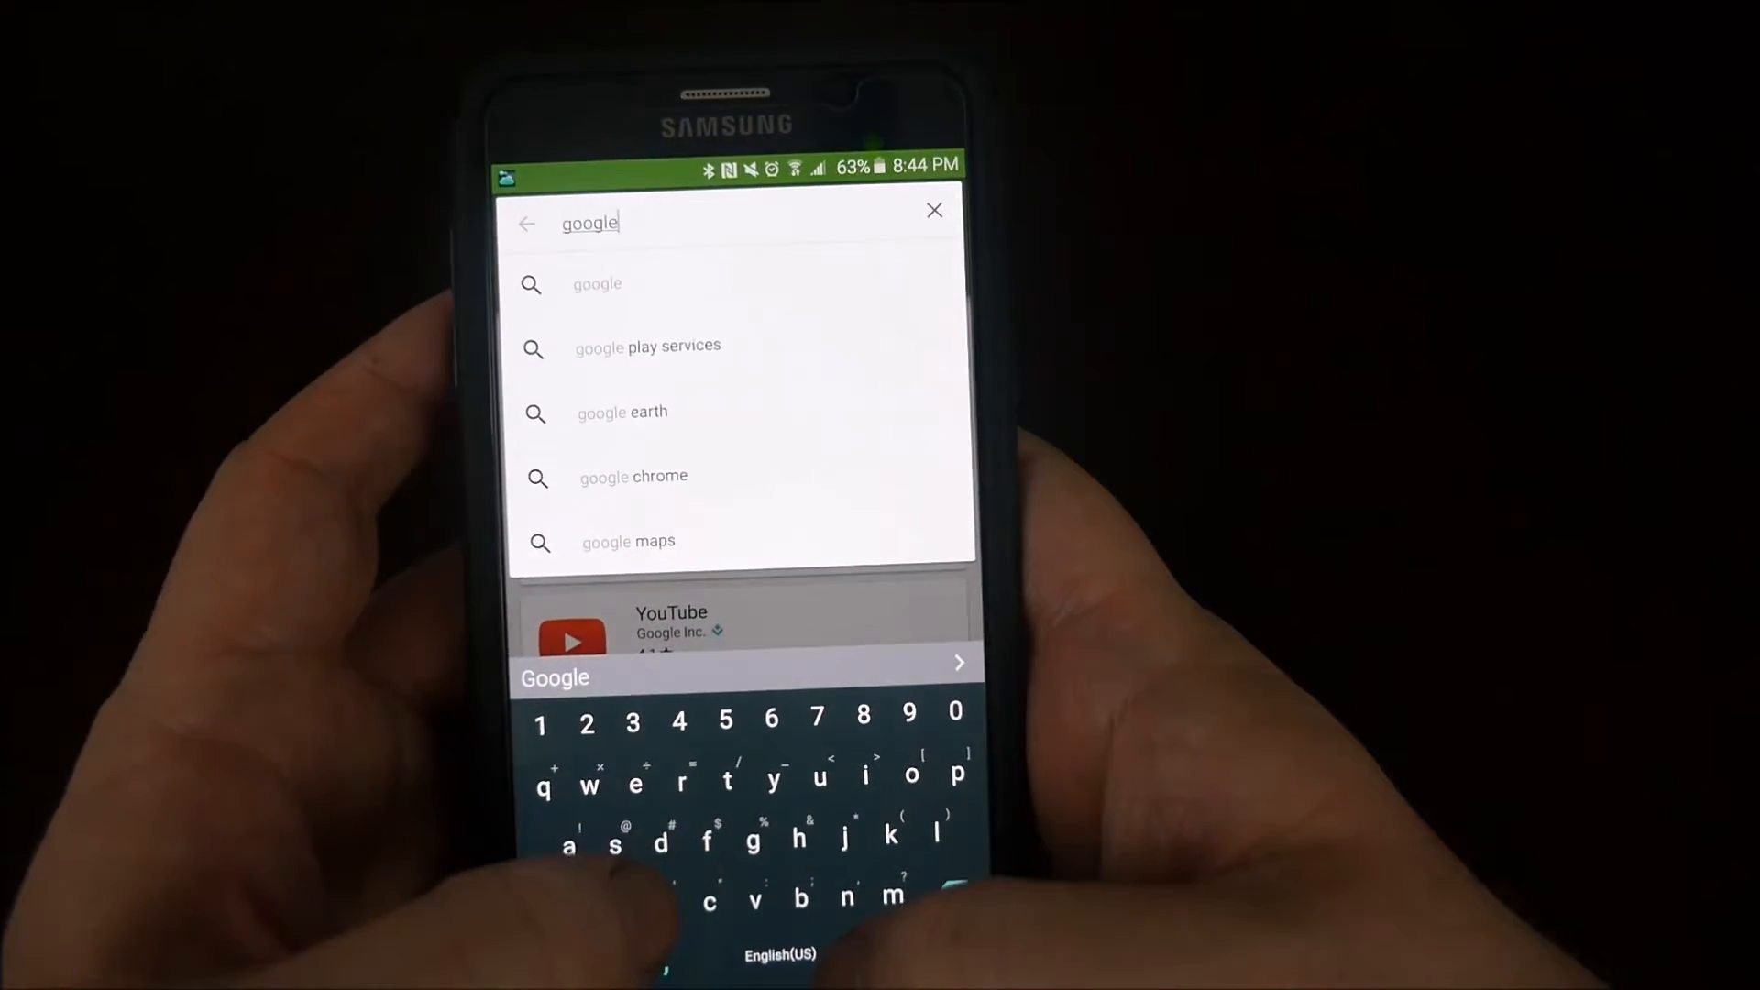
- Search the Play Store for 'google p' and pick the Google Photos suggestion
{"action": "type", "text": "p"}
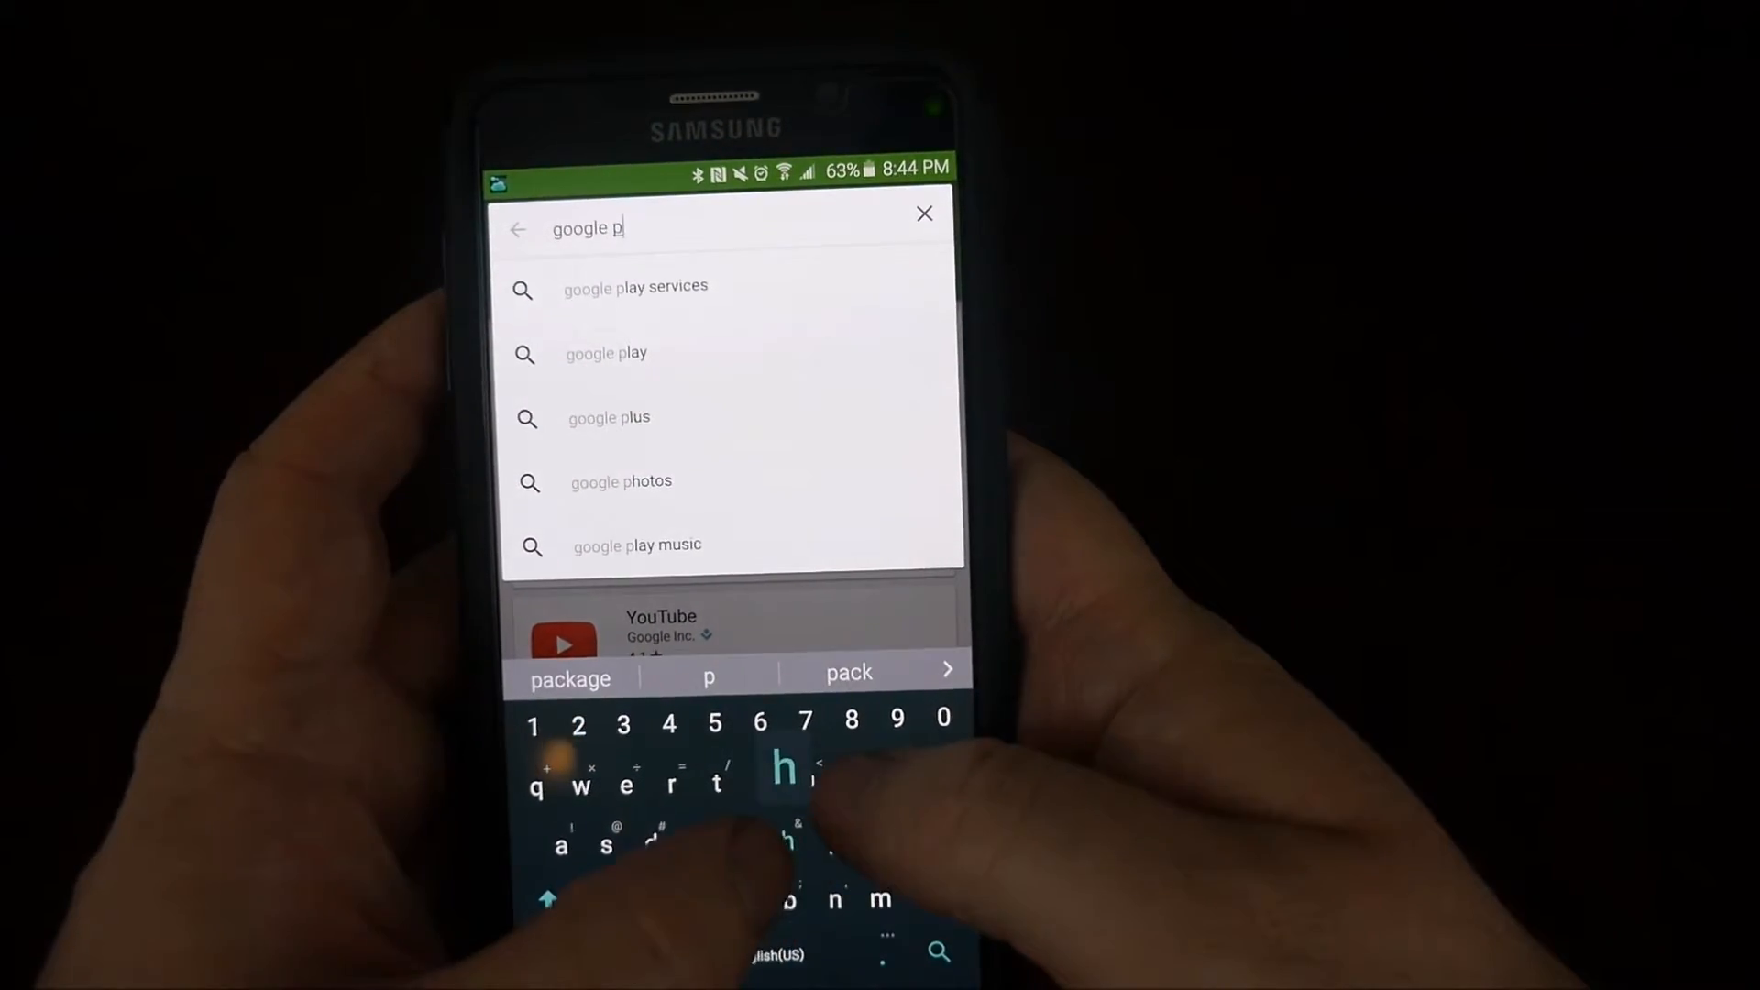
{"action": "left_click", "coordinate": [621, 482]}
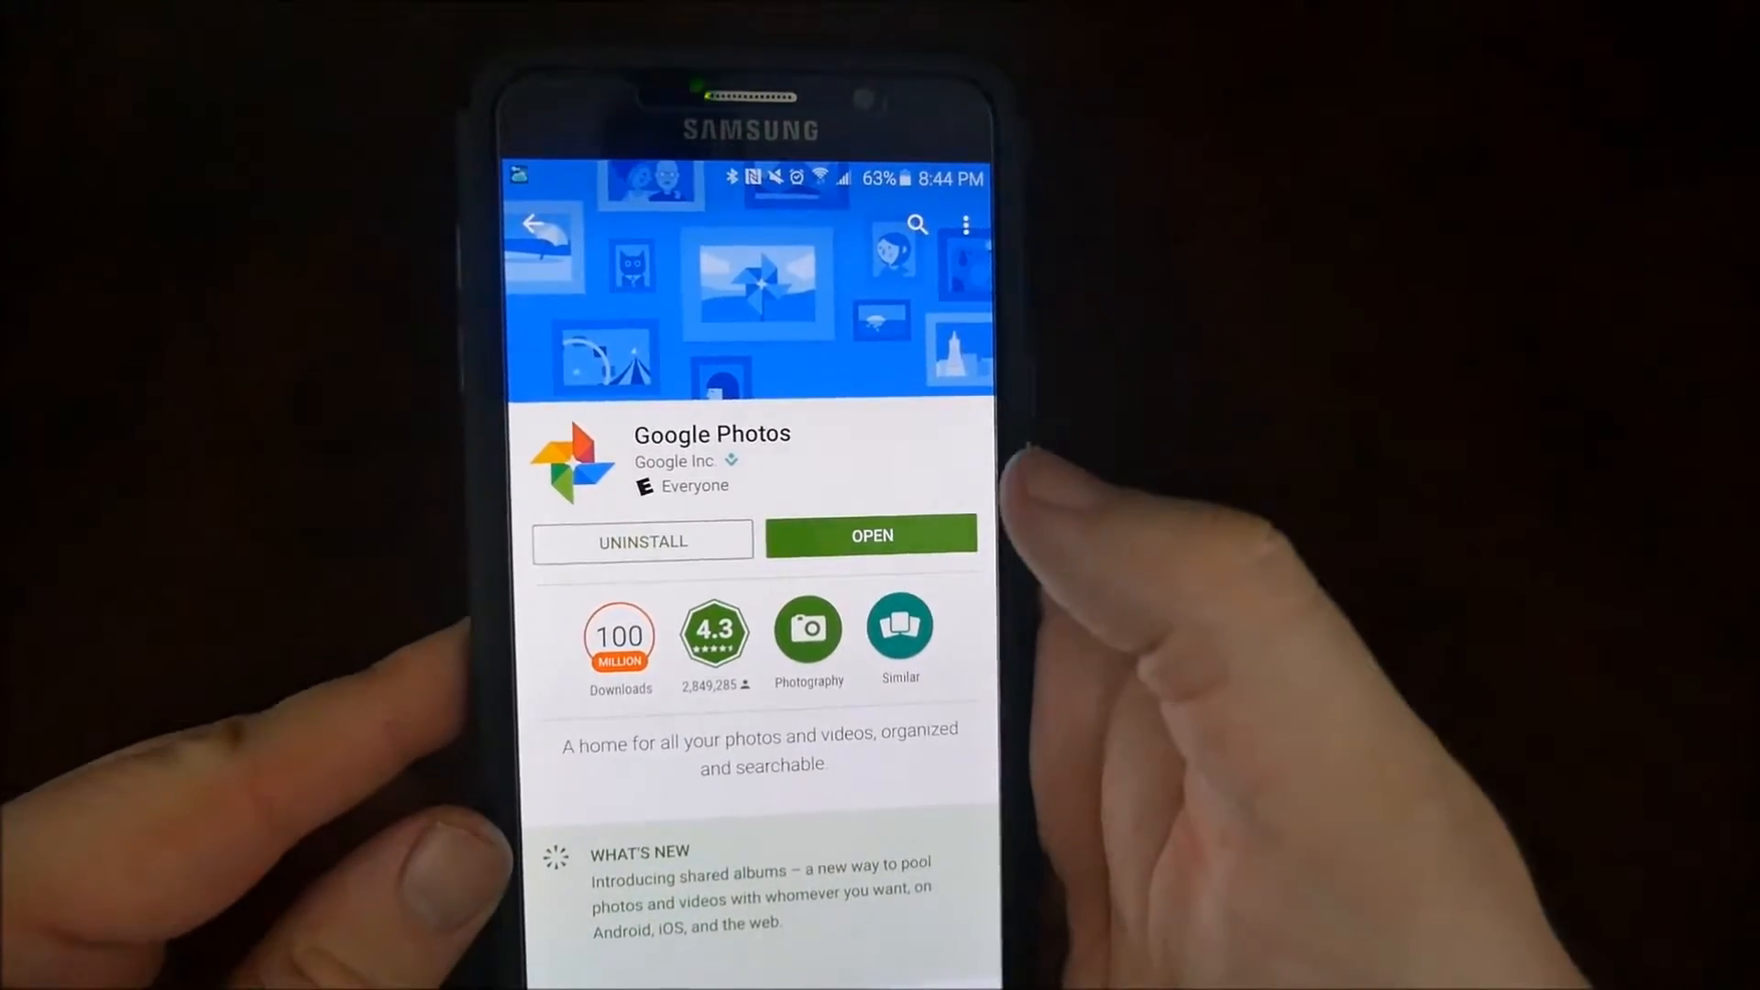
- Launch Google Photos and select the action-figure and tablet photos from Friday, Dec 11
{"action": "left_click", "coordinate": [871, 536]}
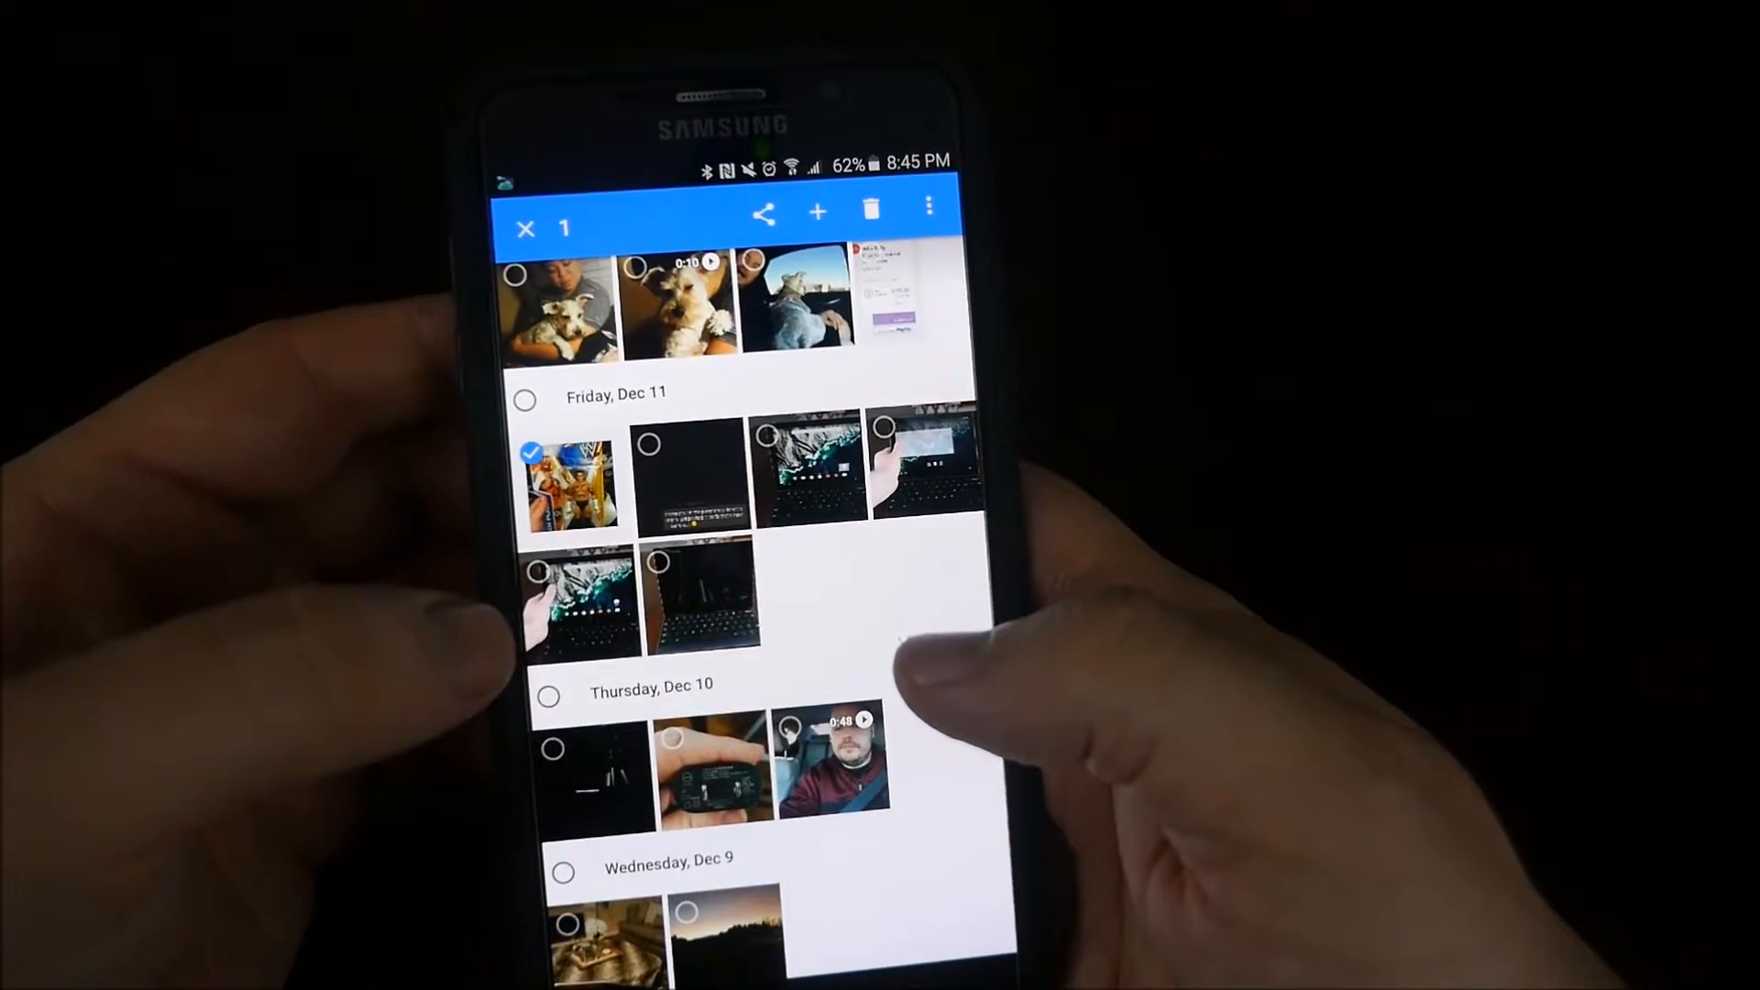
{"action": "left_click", "coordinate": [572, 607]}
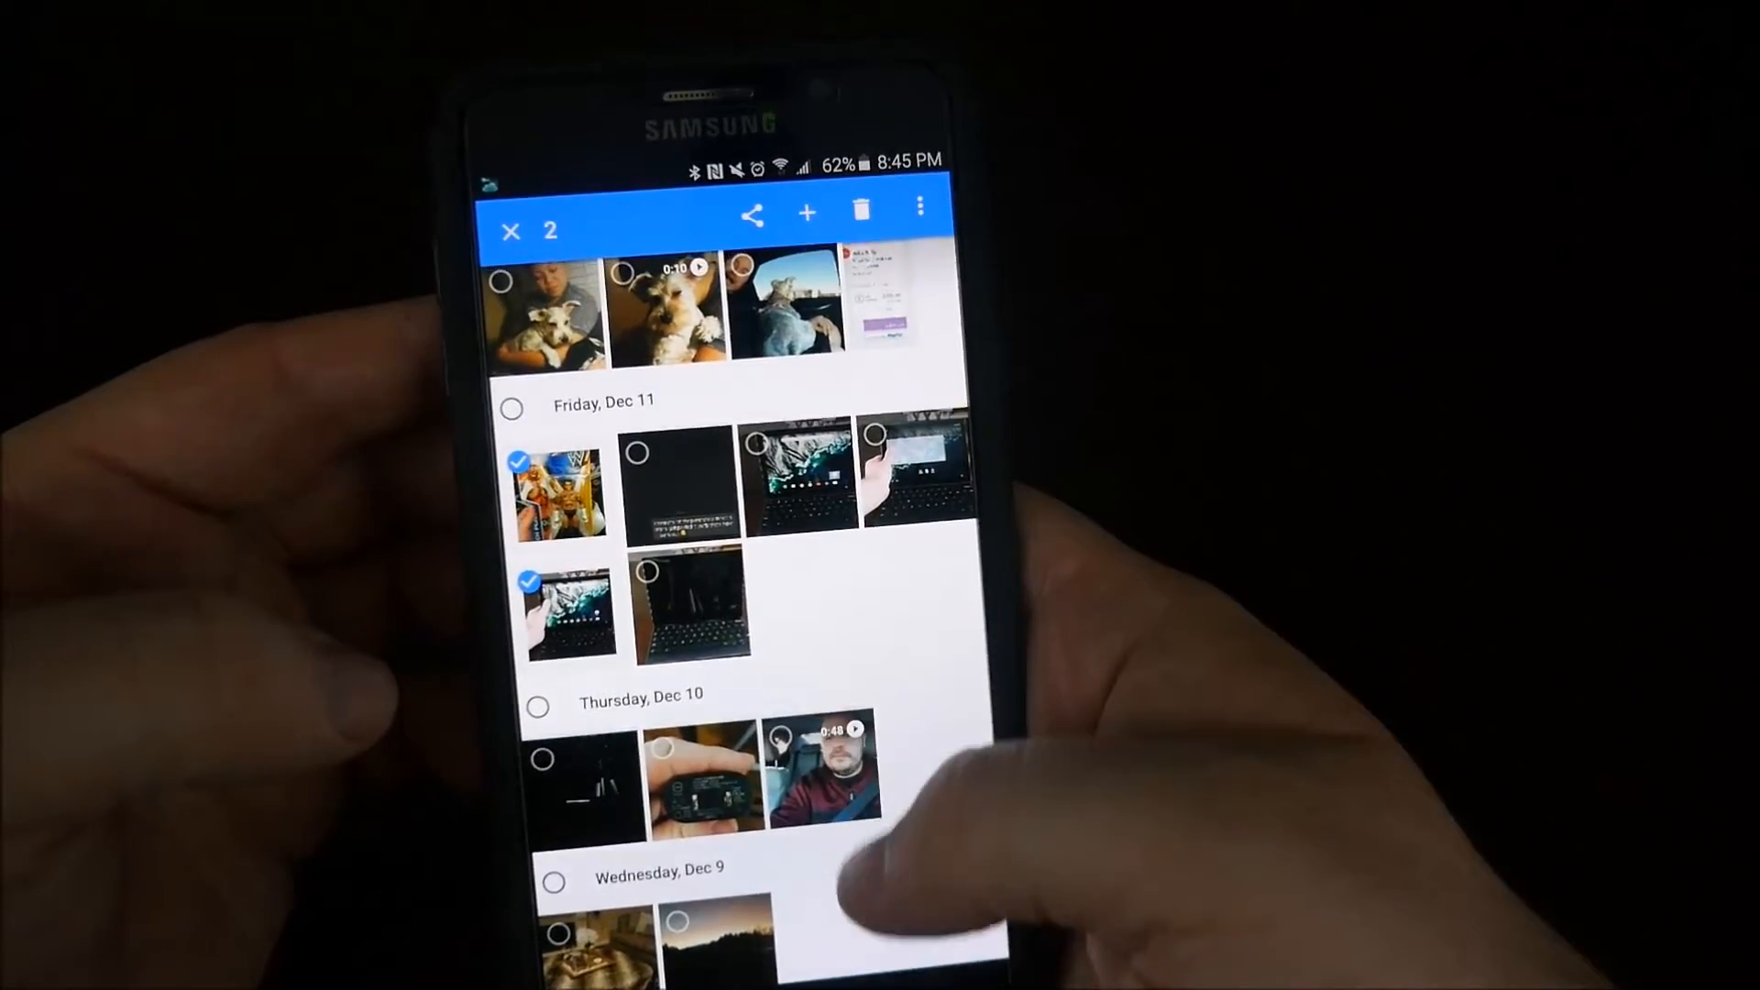
{"action": "scroll", "scroll_direction": "down", "scroll_amount": 3}
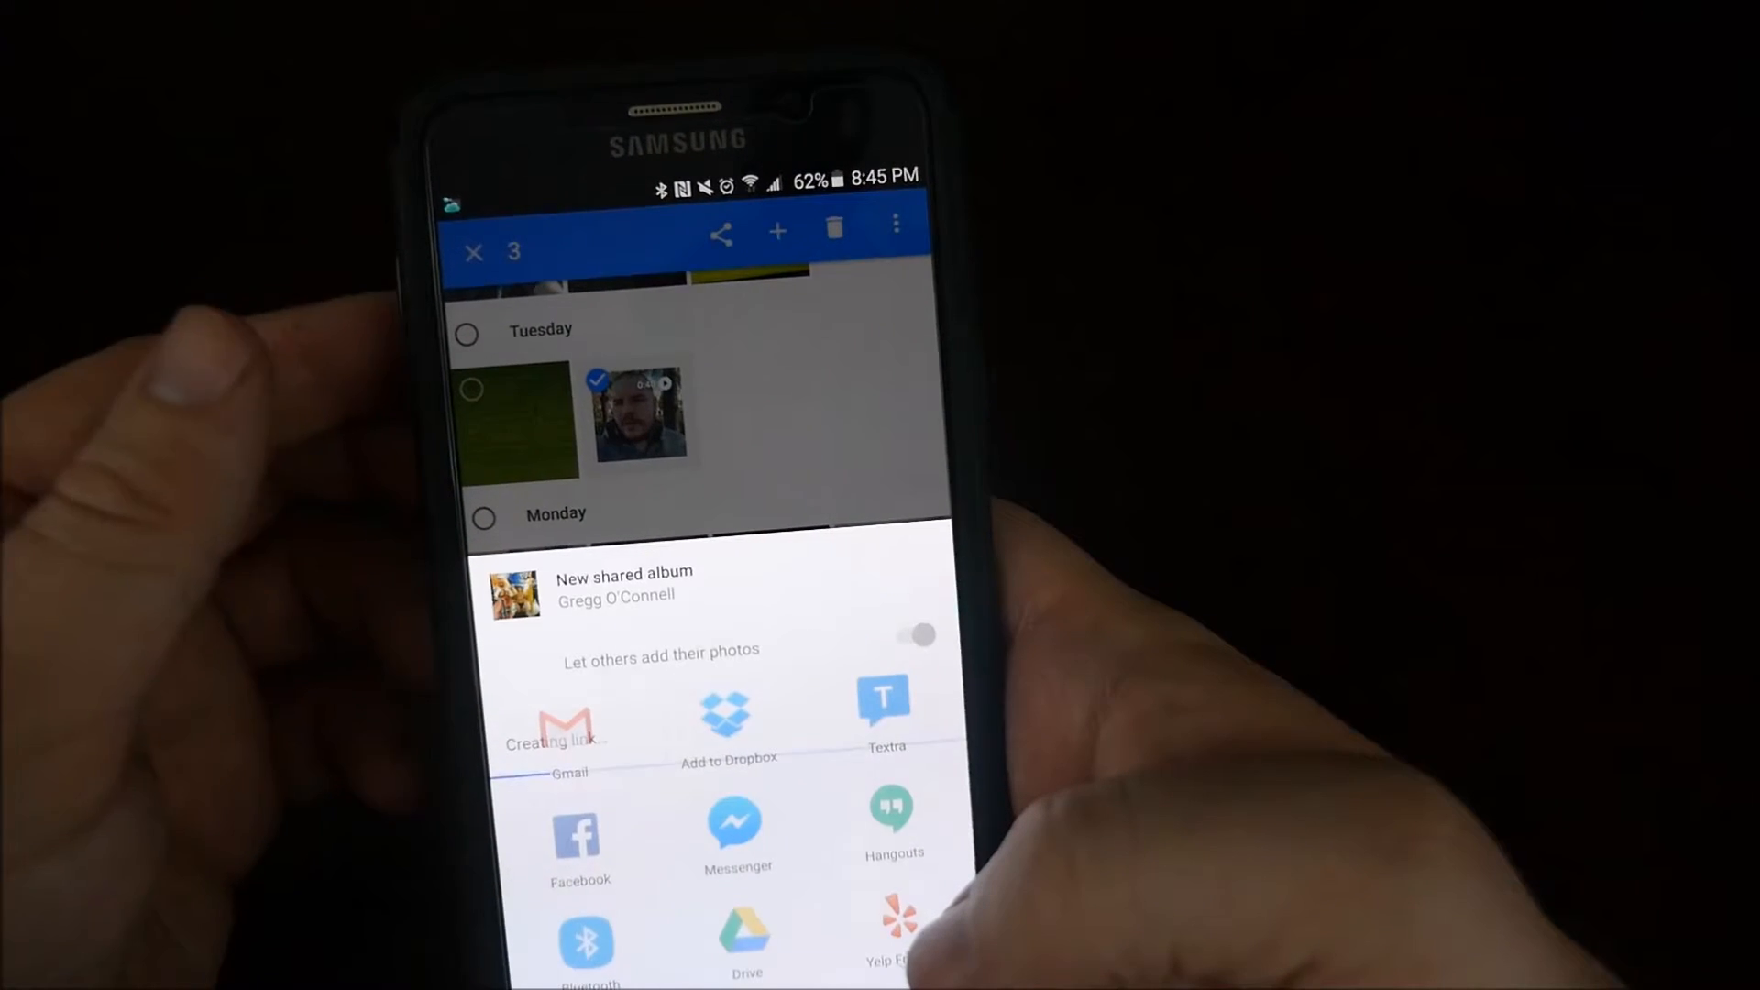
- Share the three selected items as an album link through Gmail
{"action": "left_click", "coordinate": [915, 634]}
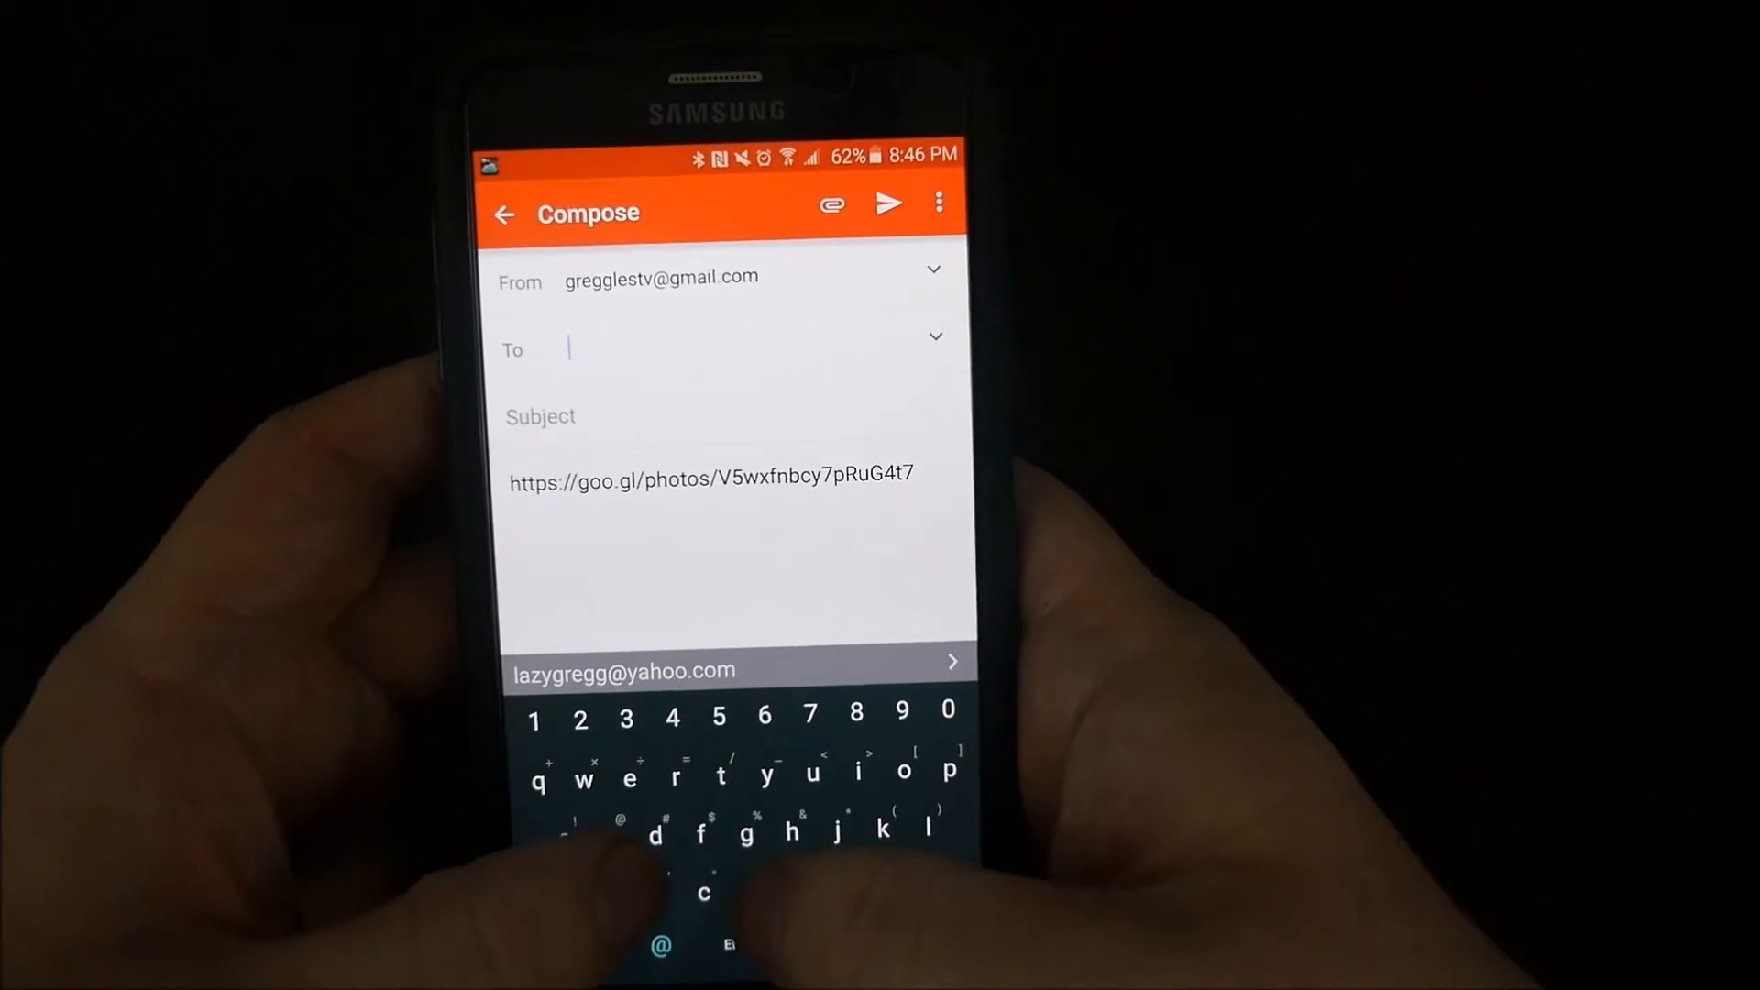
- Address the email to gregg, set the subject to 'Photos', and send it
{"action": "type", "text": "greggles TV"}
{"action": "left_click", "coordinate": [728, 416]}
{"action": "type", "text": "Phitos"}
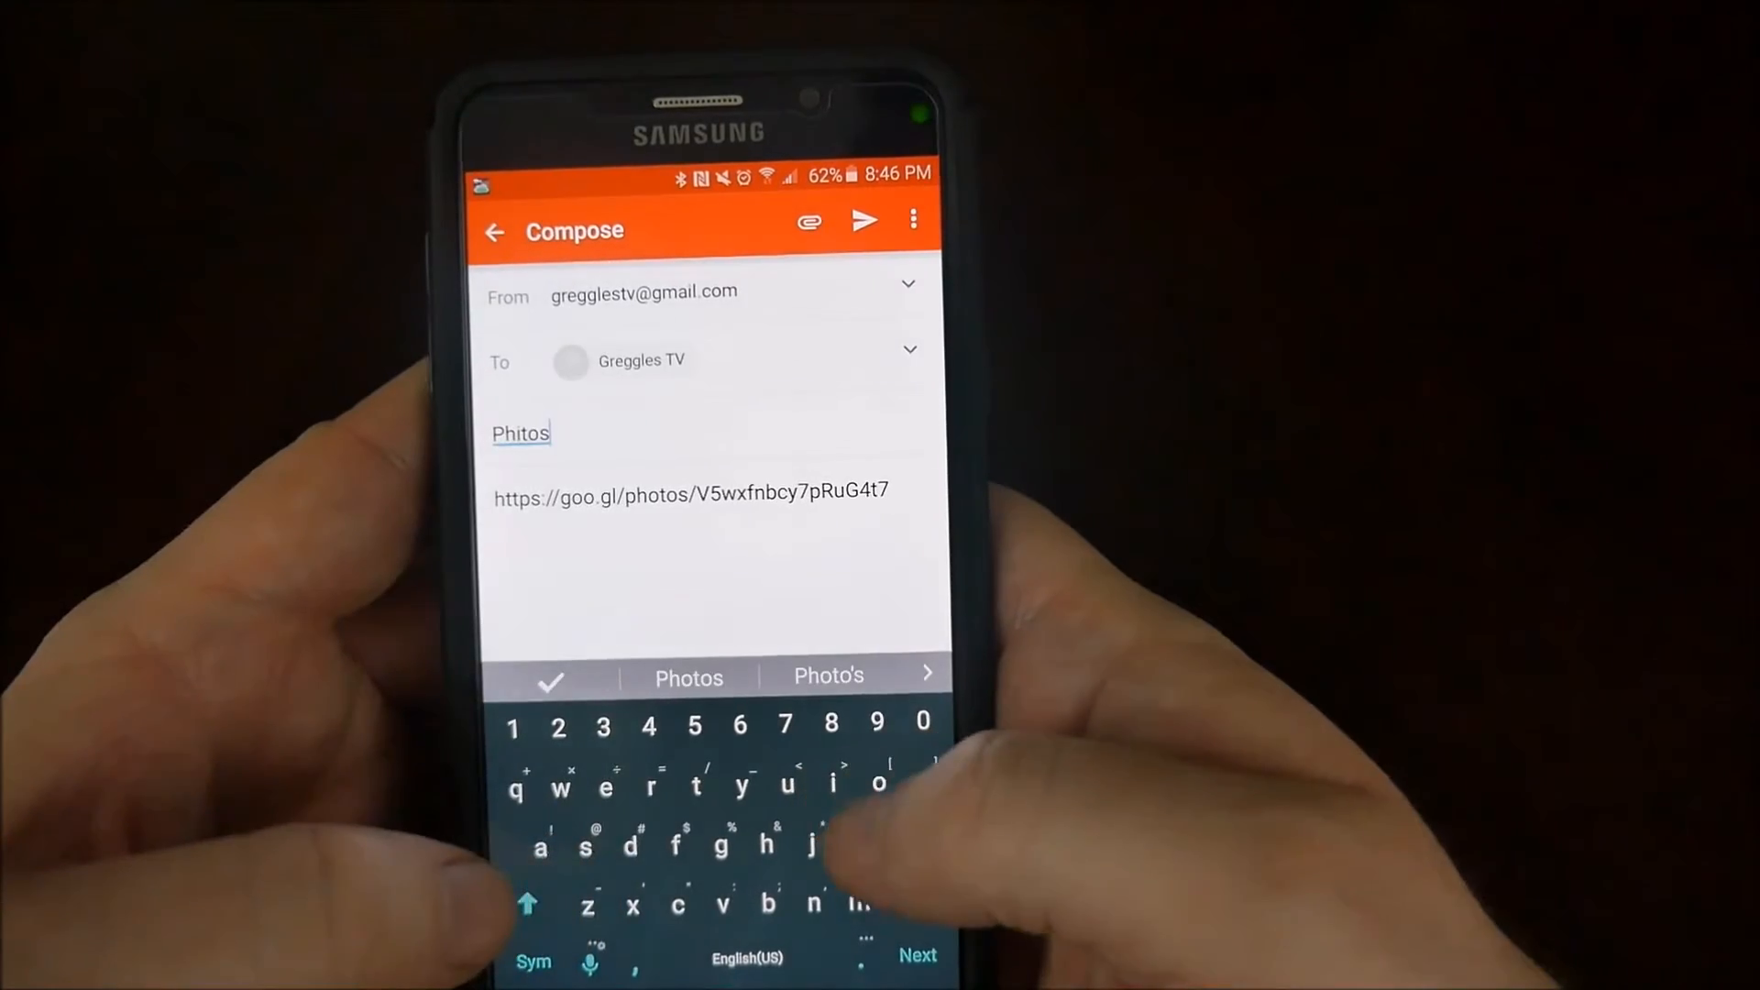
{"action": "left_click", "coordinate": [687, 674]}
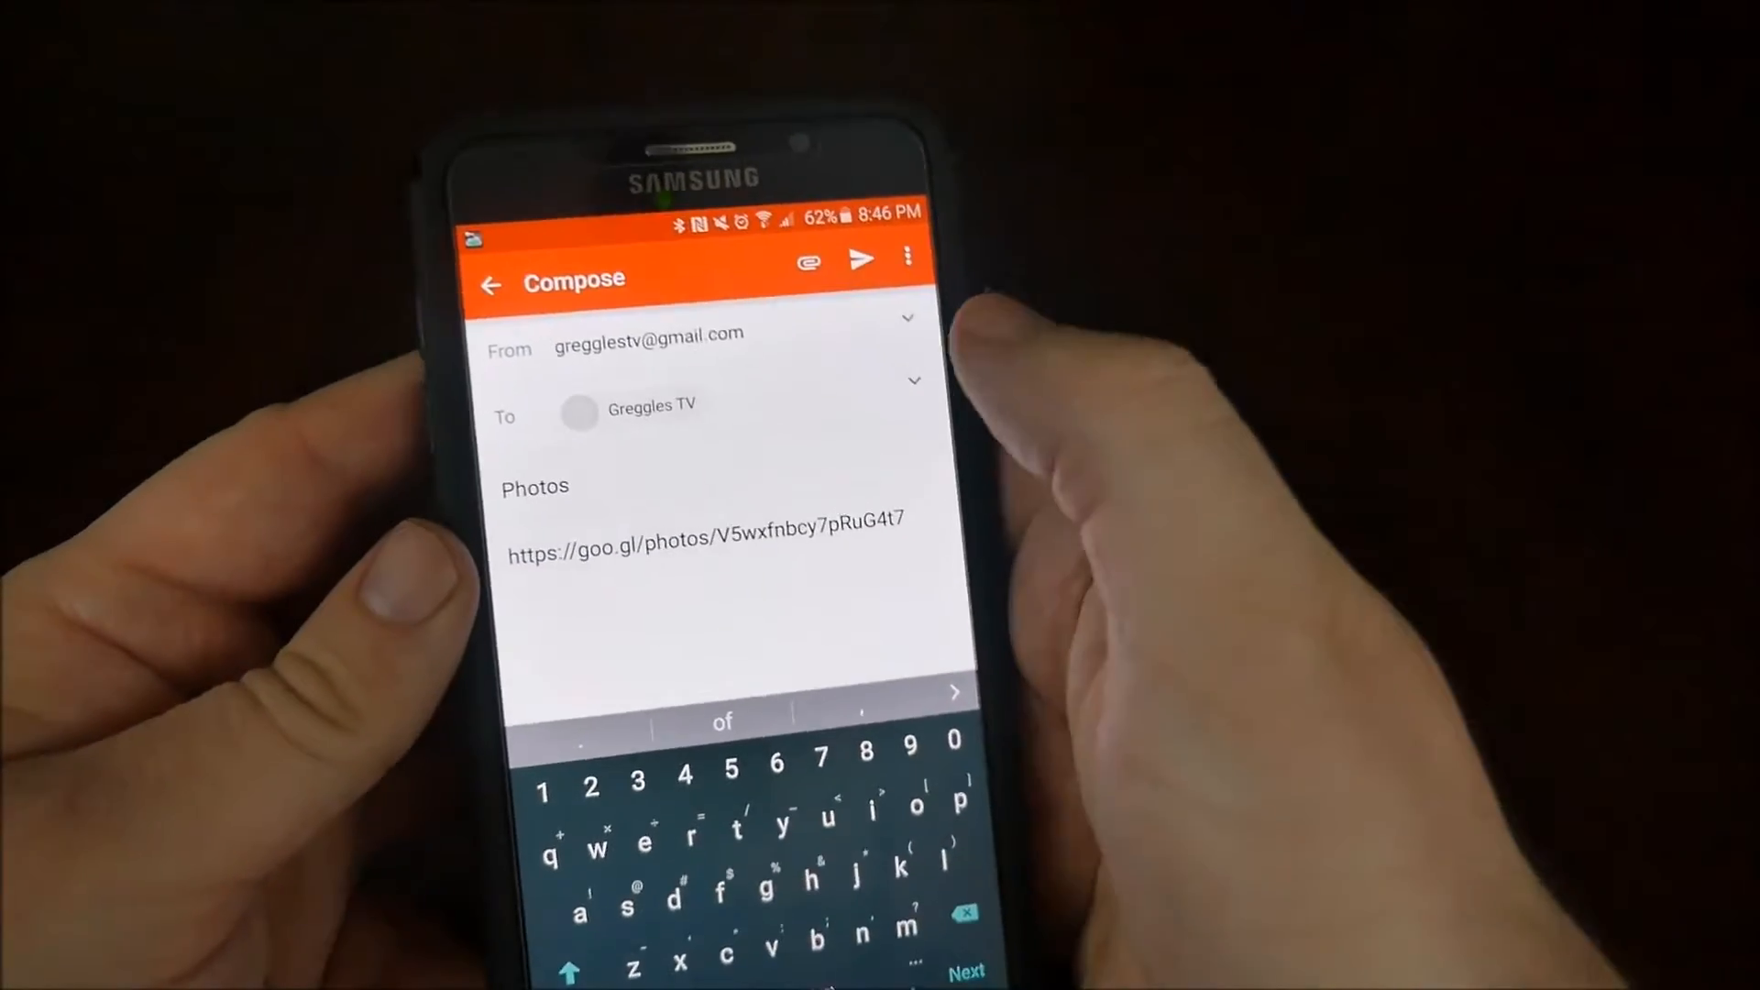
{"action": "left_click", "coordinate": [861, 261]}
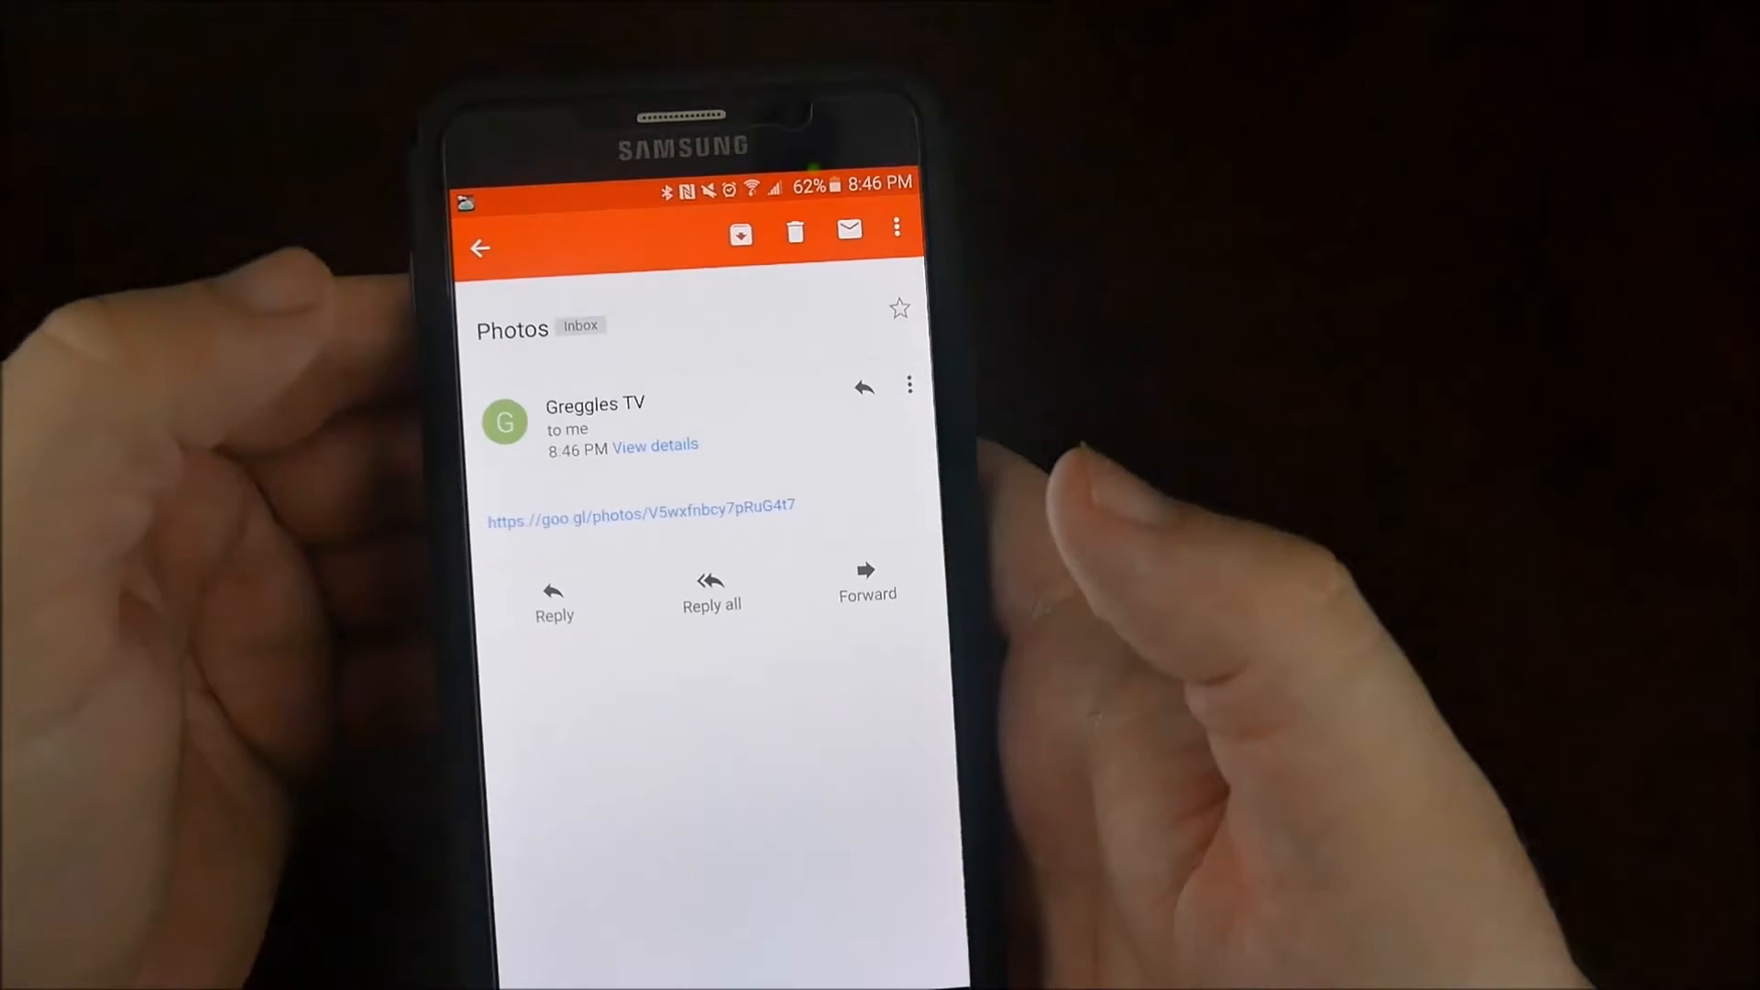
- Follow the goo.gl link from the email into Google Photos, accepting the default app notice
{"action": "left_click", "coordinate": [639, 506]}
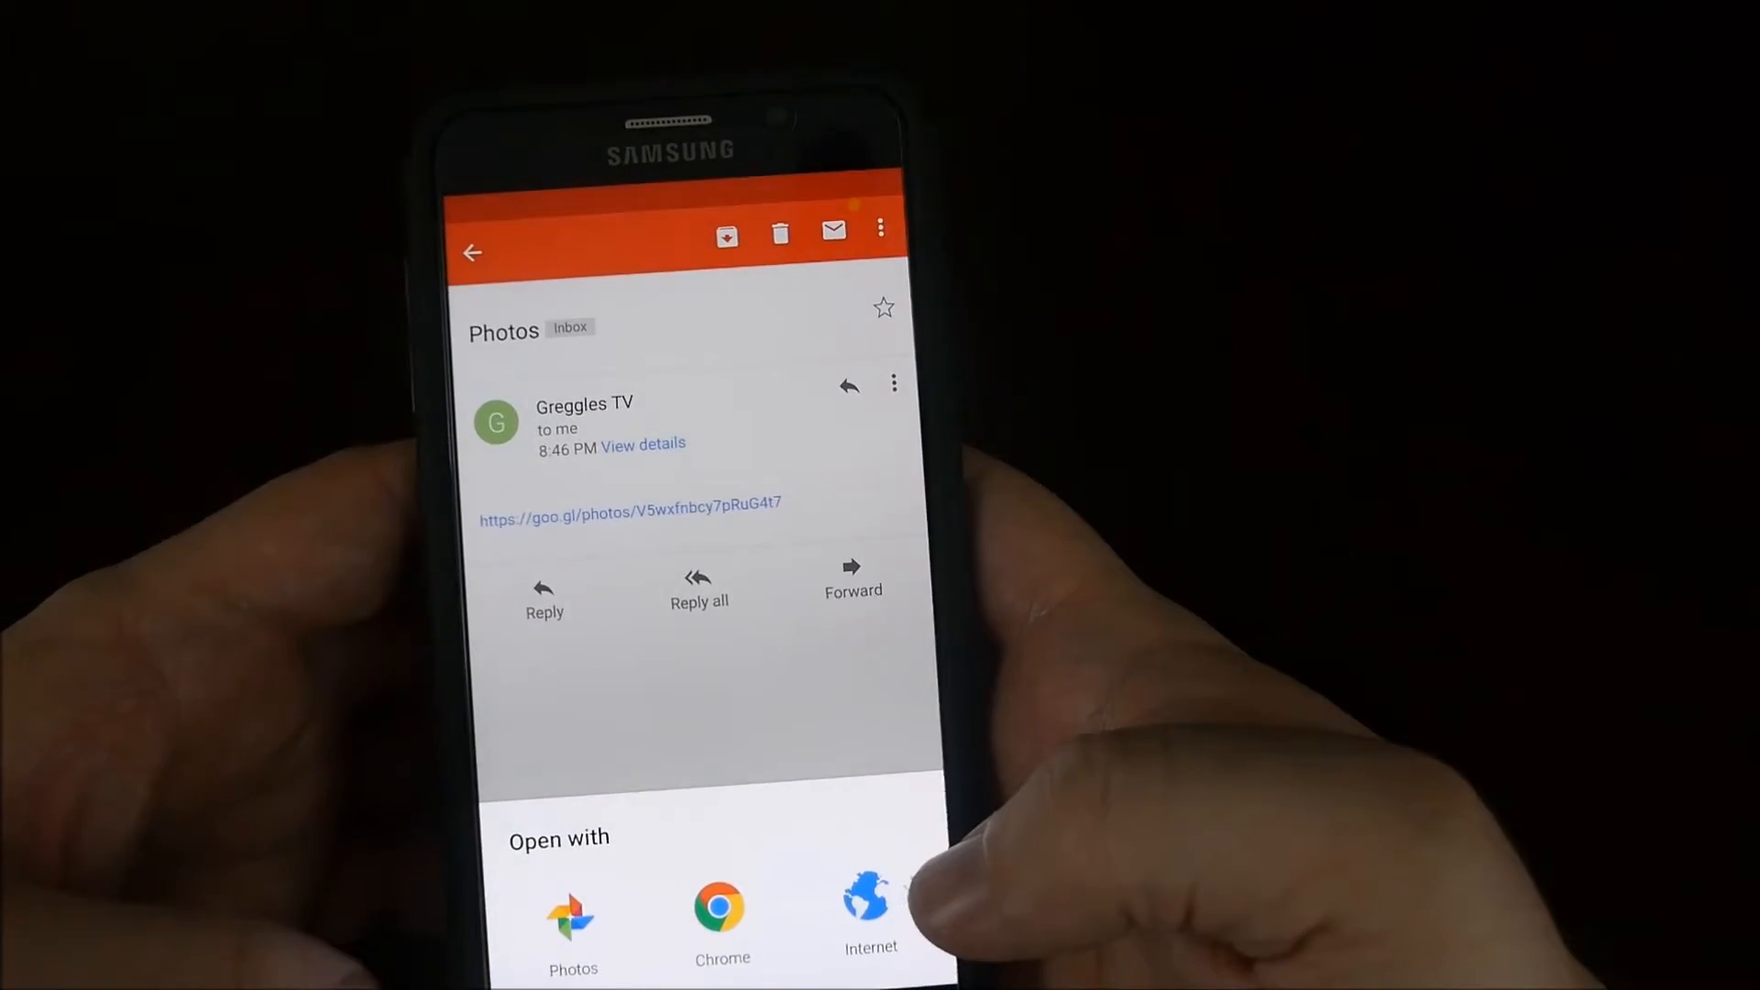
{"action": "left_click", "coordinate": [869, 909]}
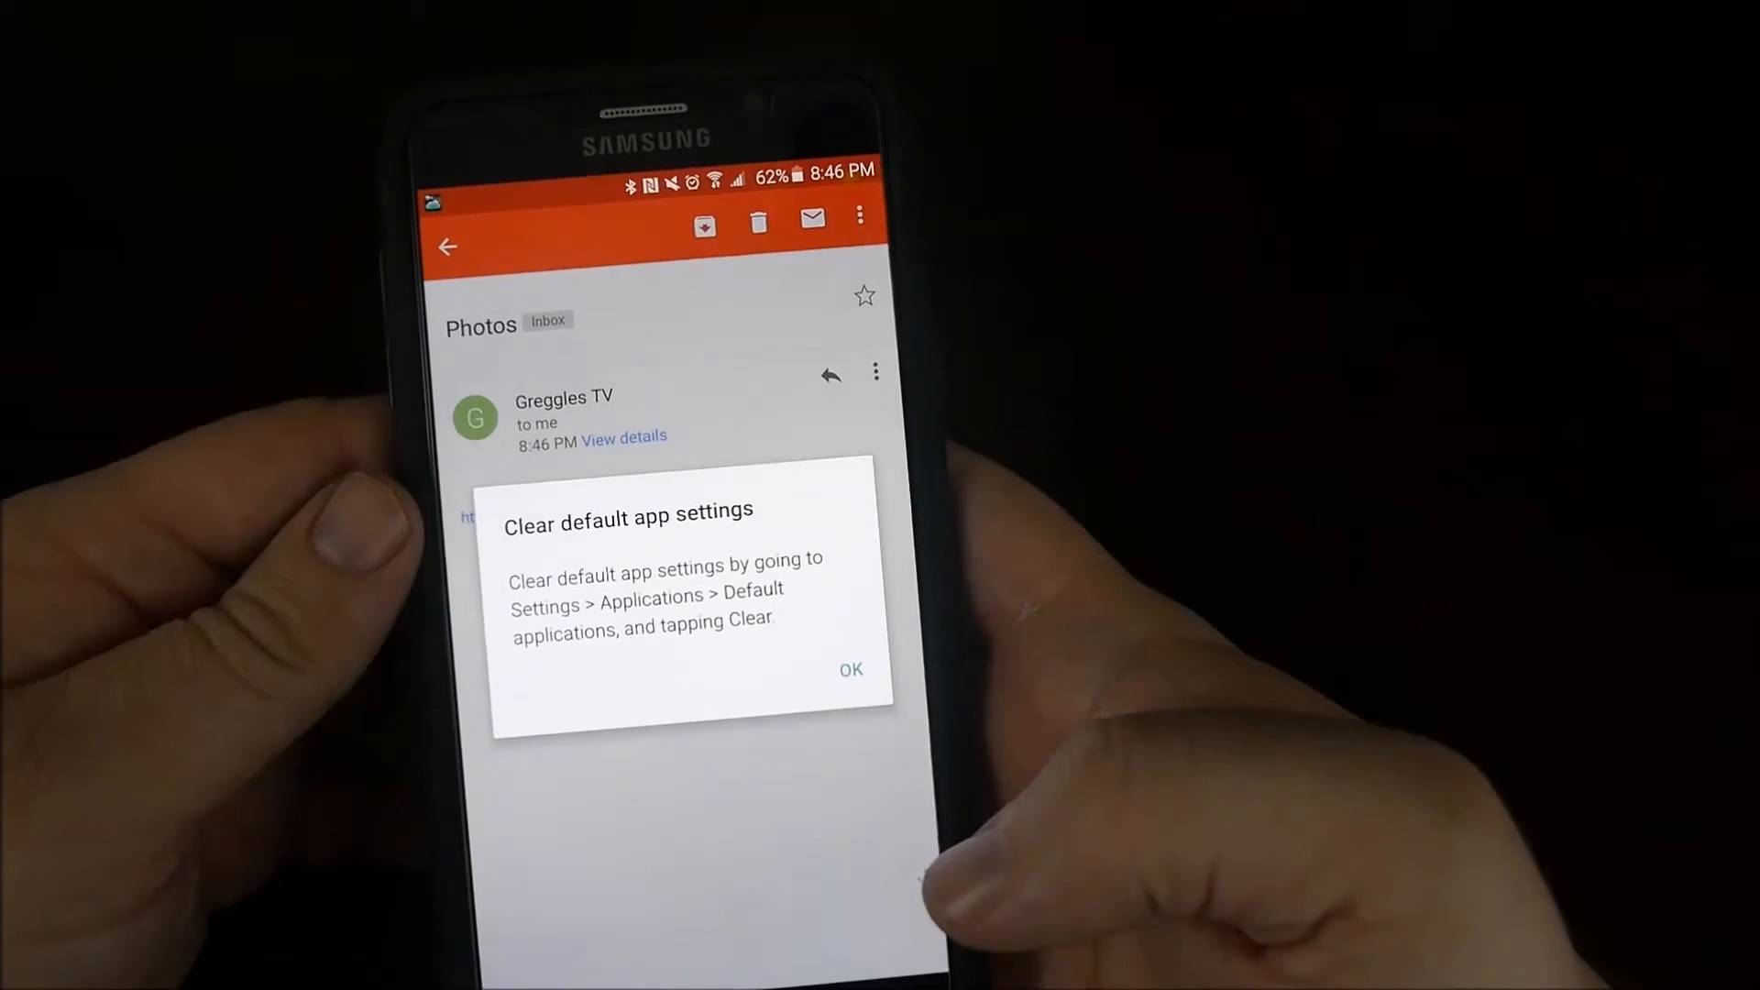
{"action": "left_click", "coordinate": [849, 669]}
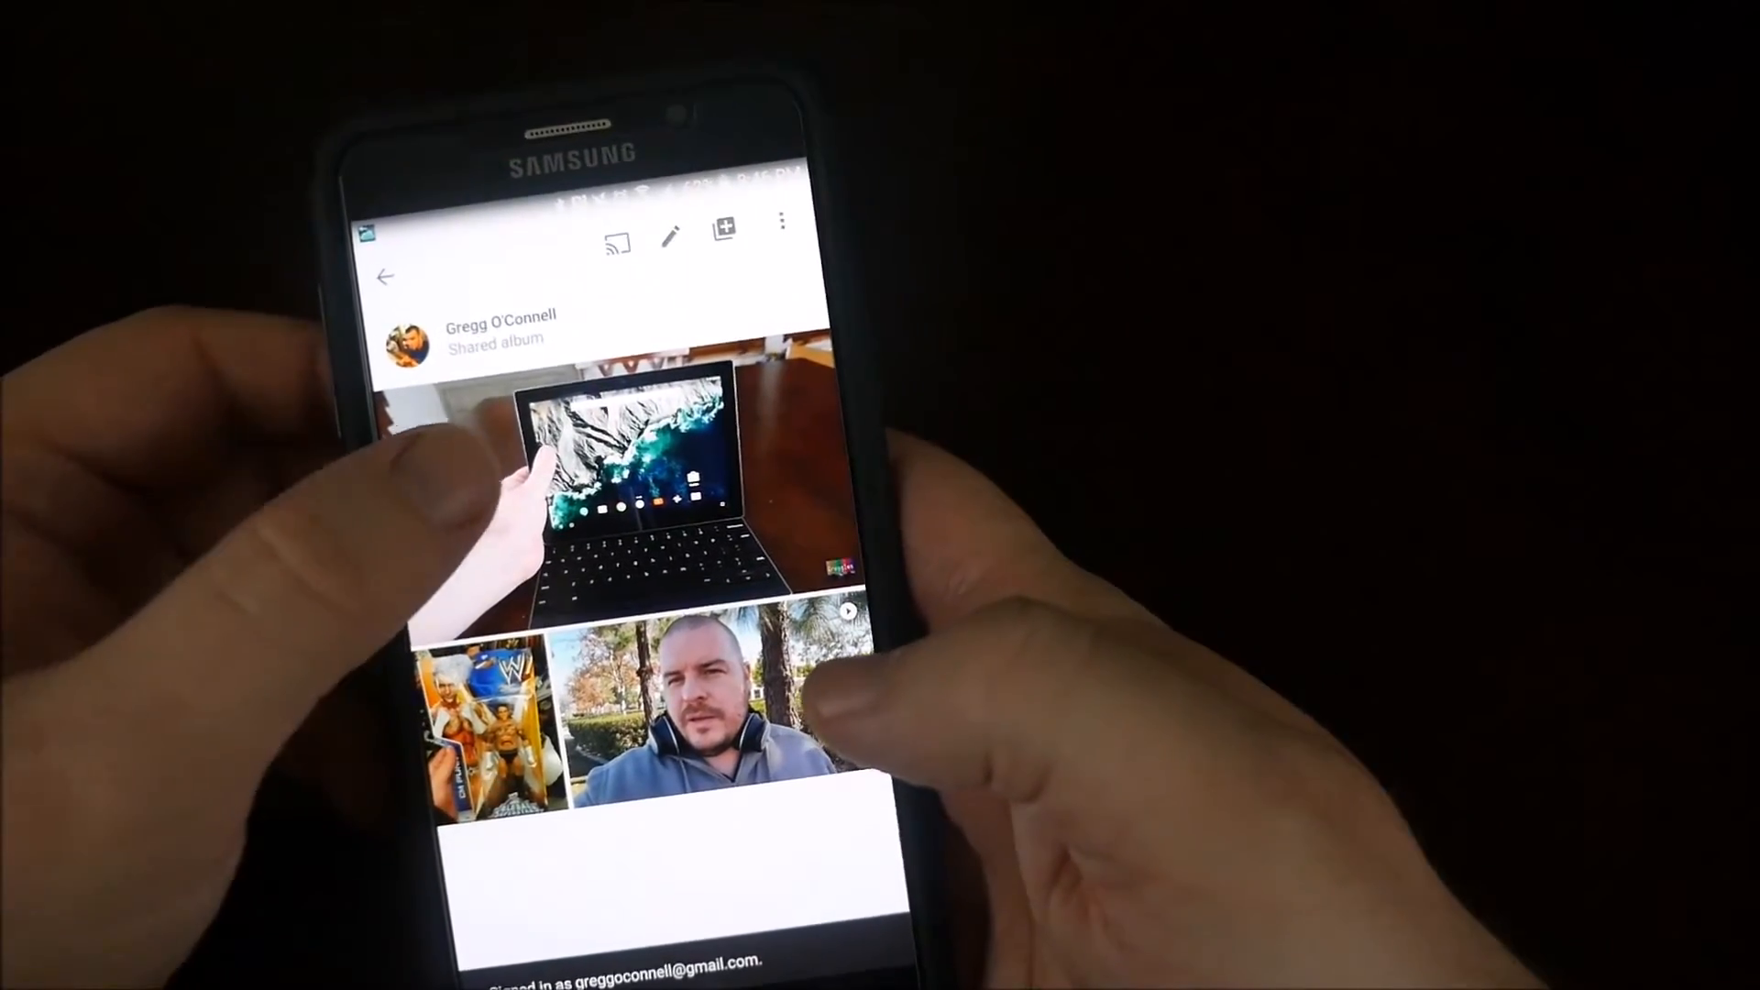
{"action": "left_click", "coordinate": [493, 719]}
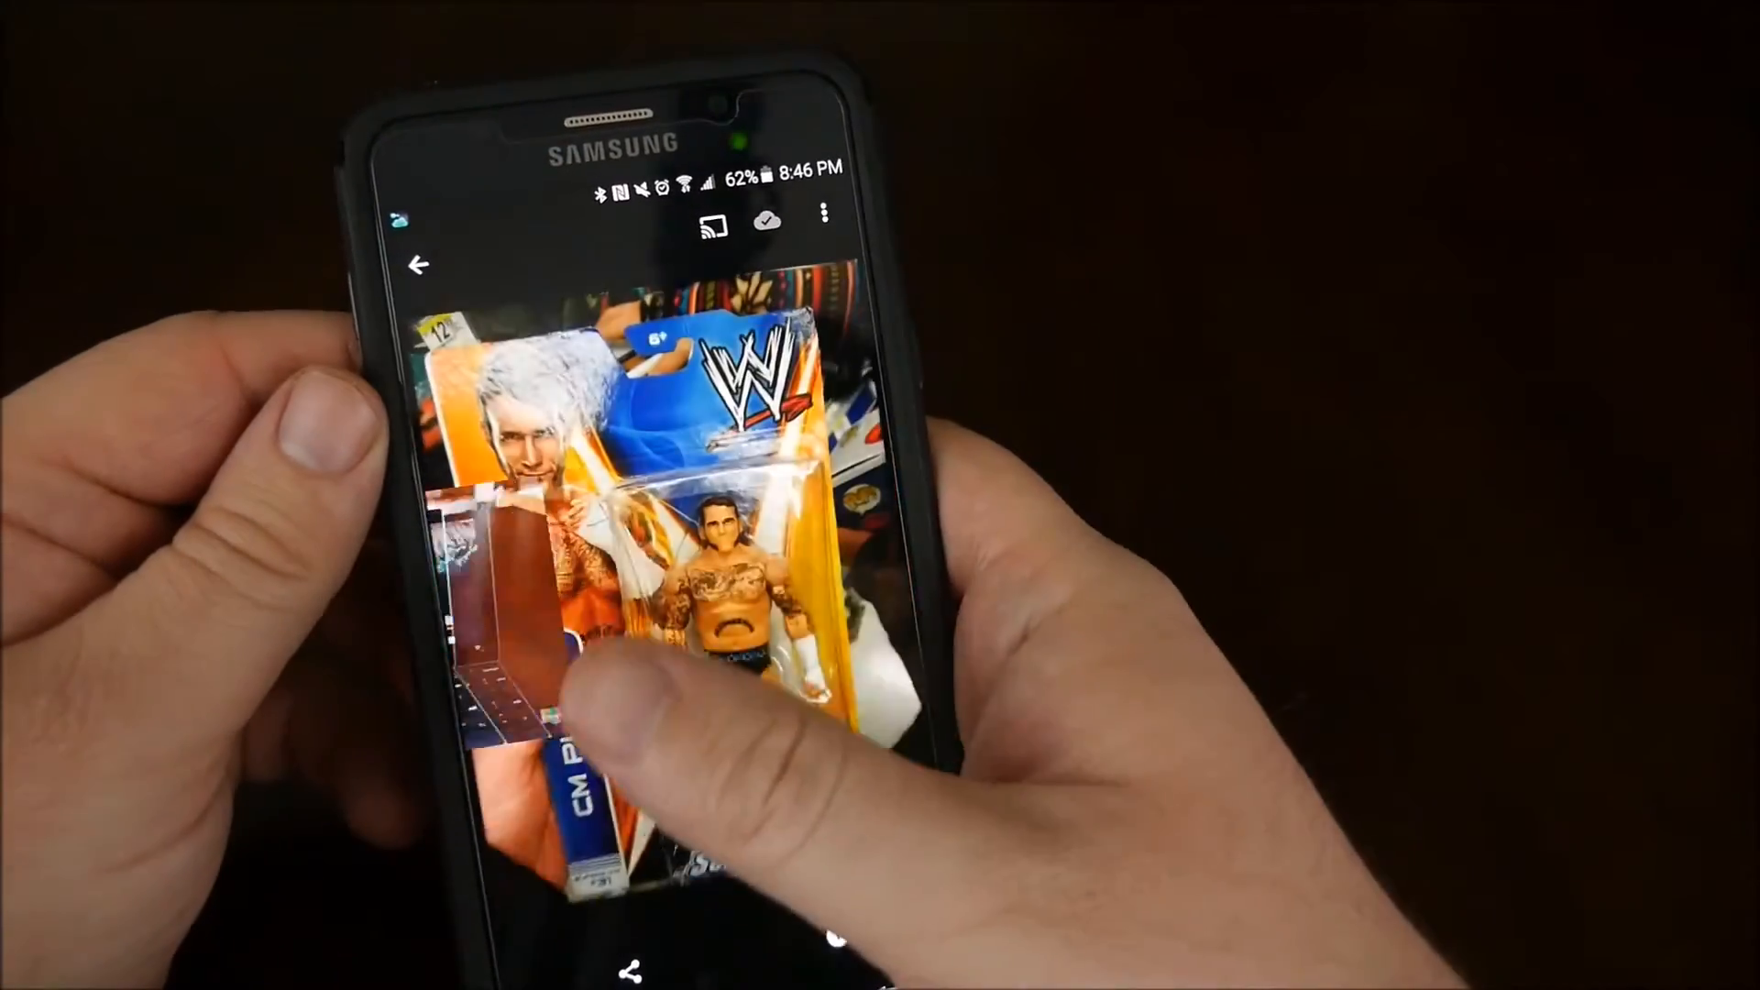